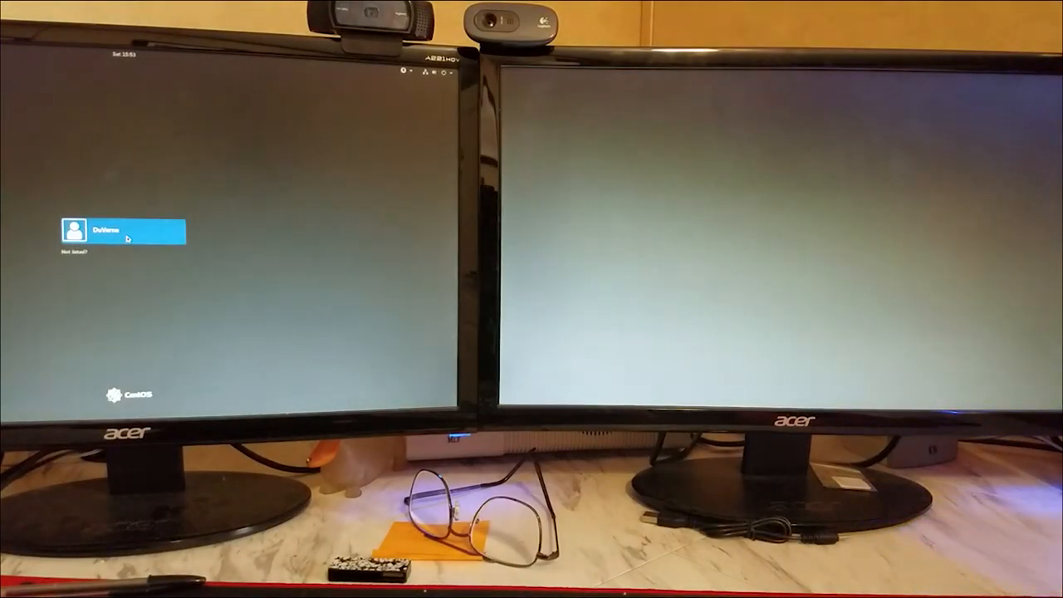
Sign in to the user account so the GNOME desktop loads across both monitors
left_click(124, 232)
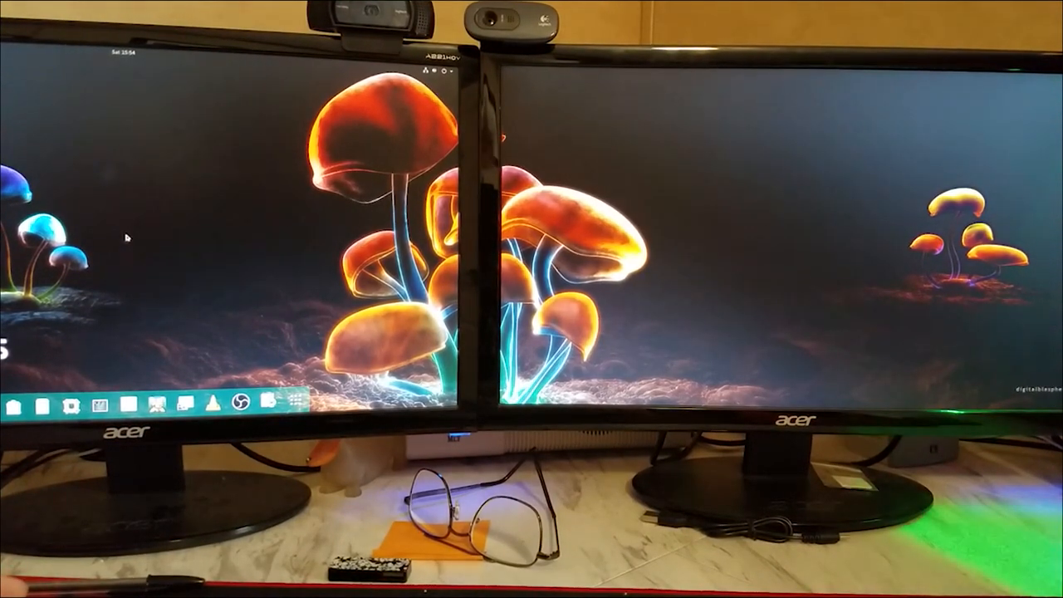
mouse_move(341, 116)
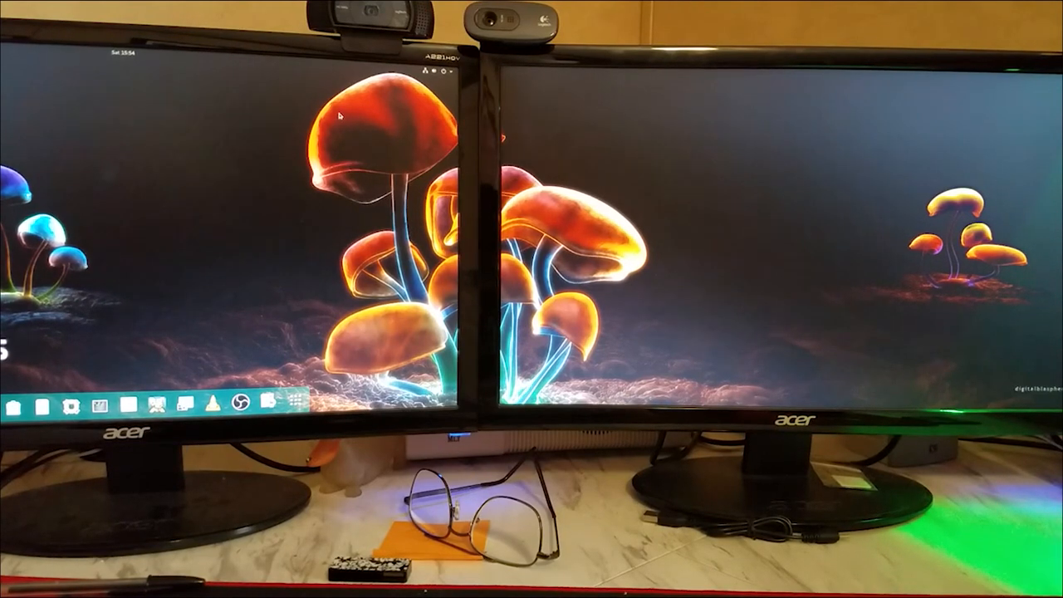